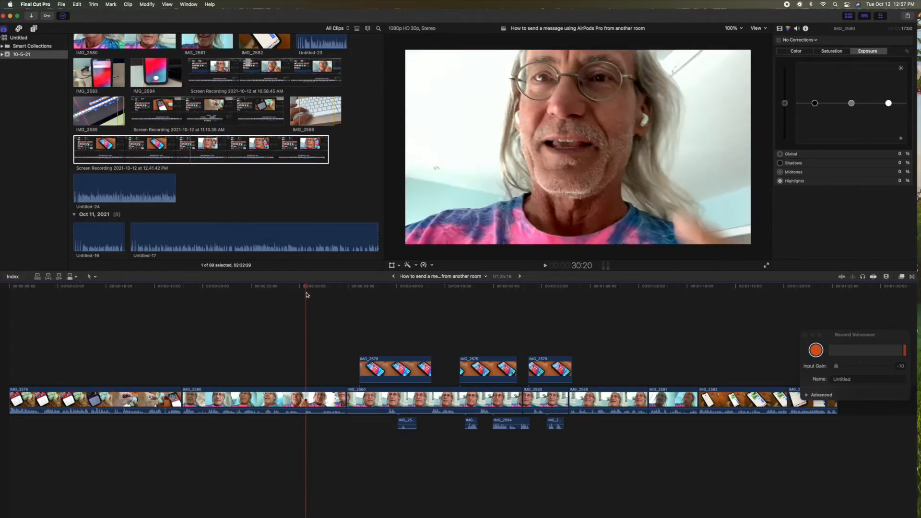
{"action": "mouse_move", "coordinate": [388, 327]}
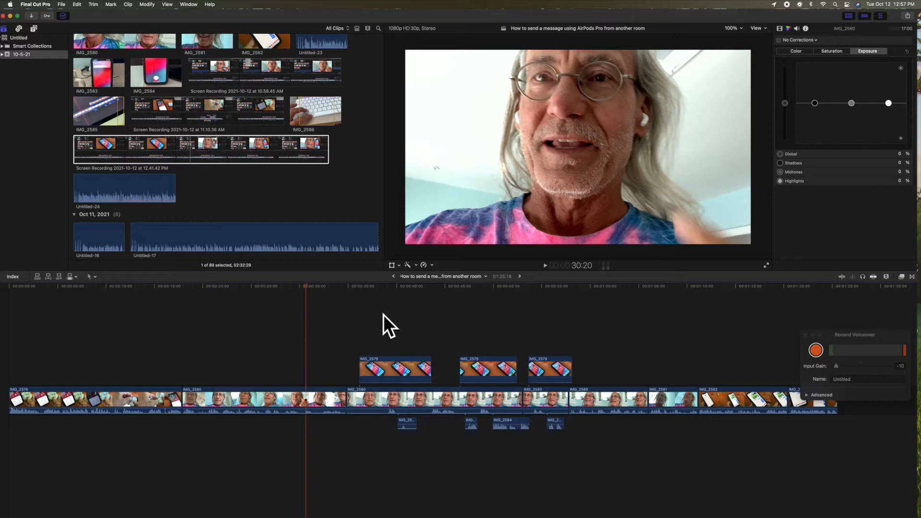
{"action": "mouse_move", "coordinate": [307, 288]}
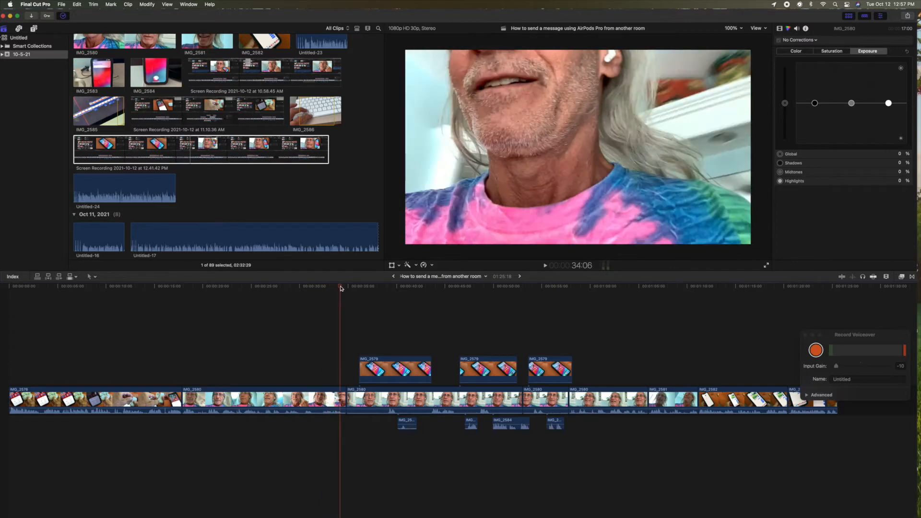
- Move the playhead to about 35 seconds, inside the first IMG_2579 phone clip
{"action": "left_click", "coordinate": [351, 286]}
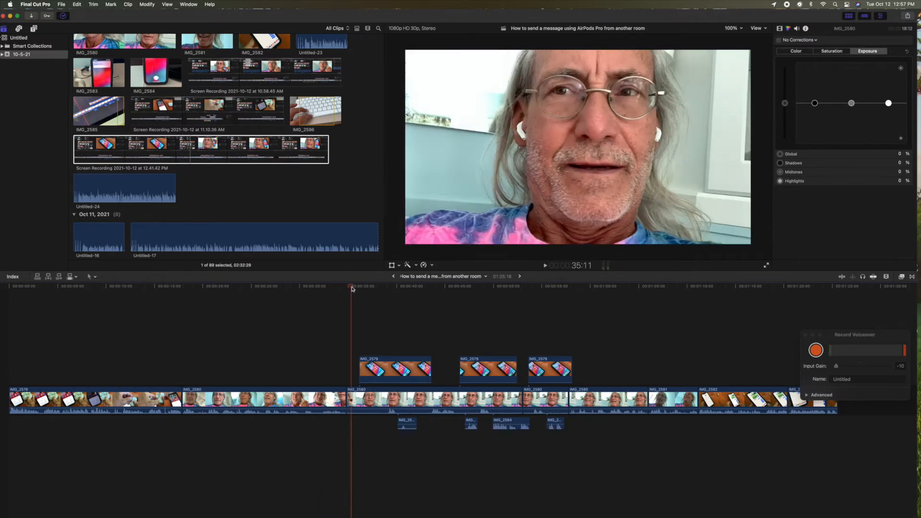
{"action": "left_click", "coordinate": [401, 369]}
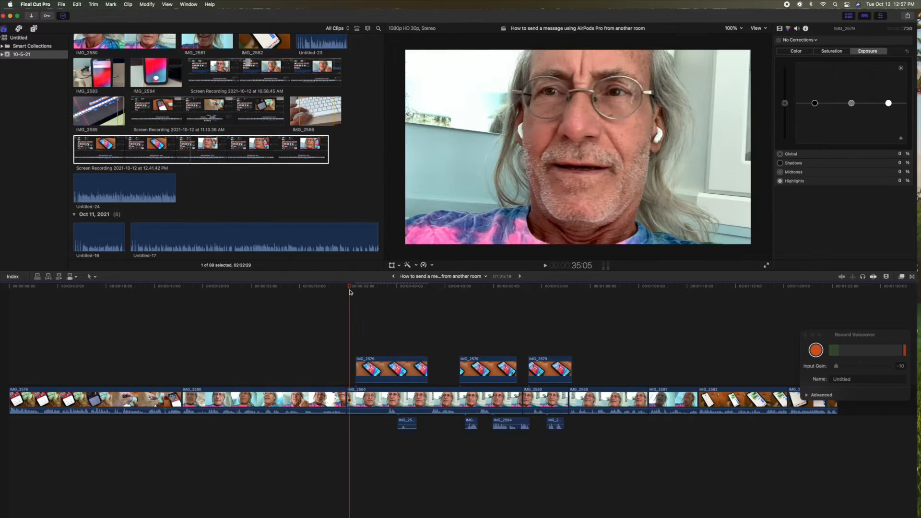
{"action": "left_click", "coordinate": [378, 286]}
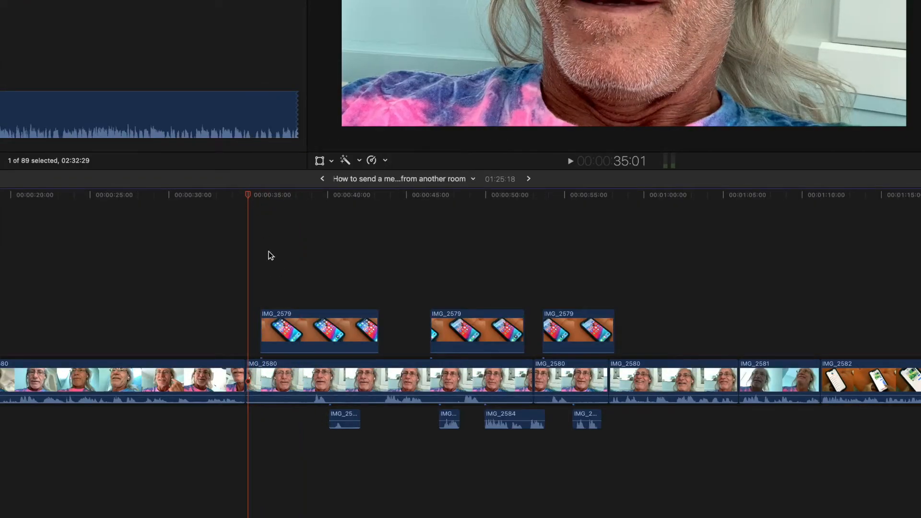
{"action": "left_click", "coordinate": [277, 195]}
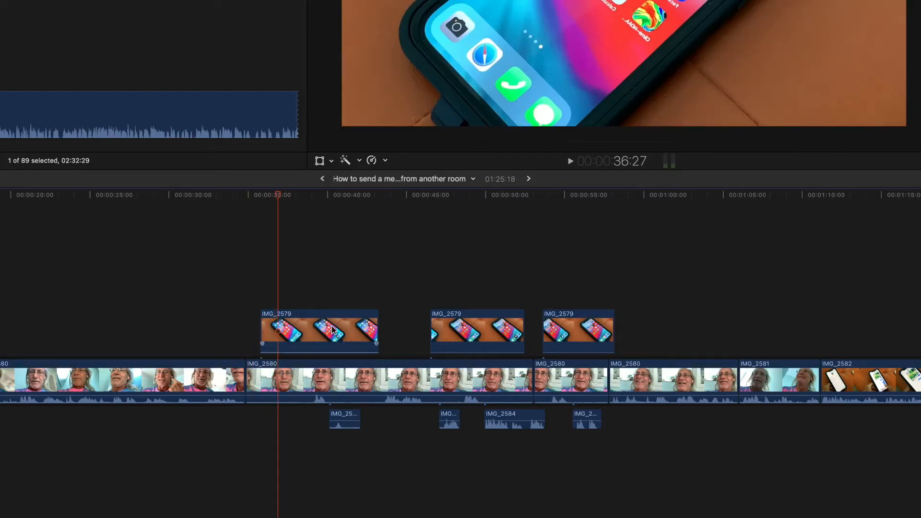
{"action": "mouse_move", "coordinate": [306, 330]}
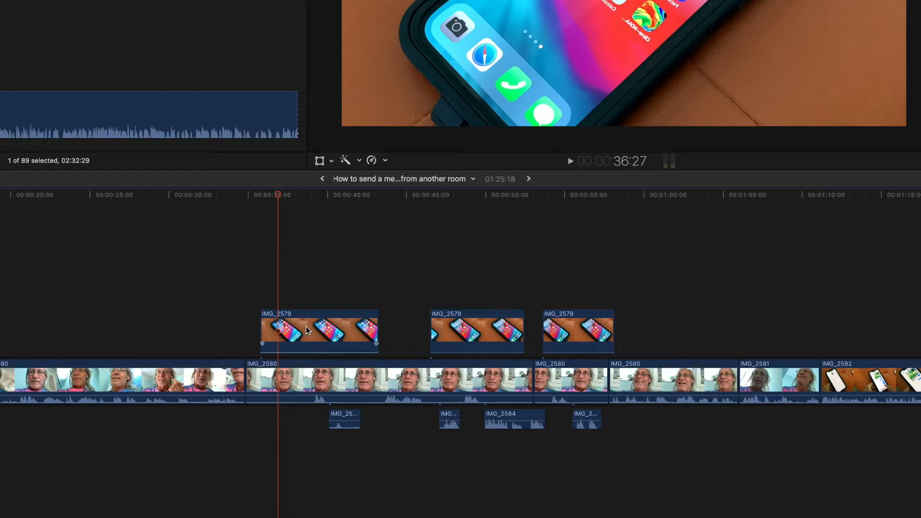
{"action": "mouse_move", "coordinate": [323, 333]}
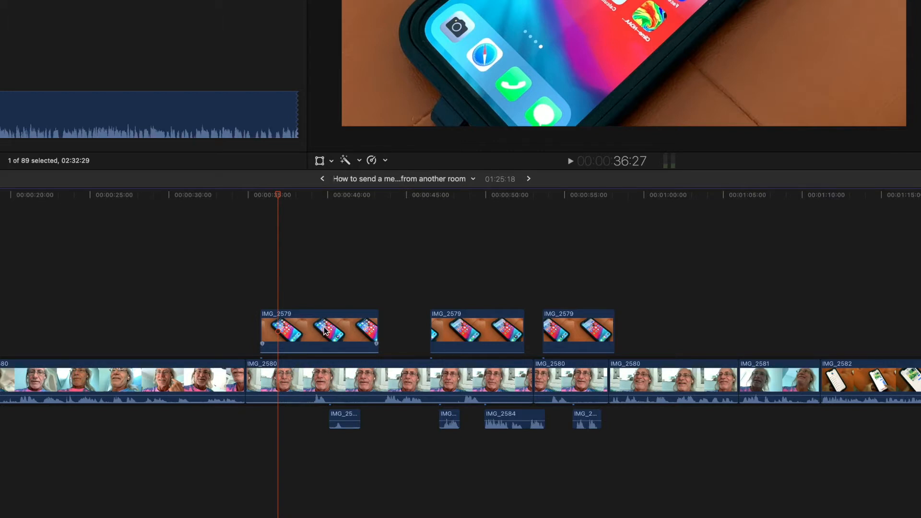
- Select the first phone close-up clip and turn on Transform handles in the viewer
{"action": "left_click", "coordinate": [319, 331]}
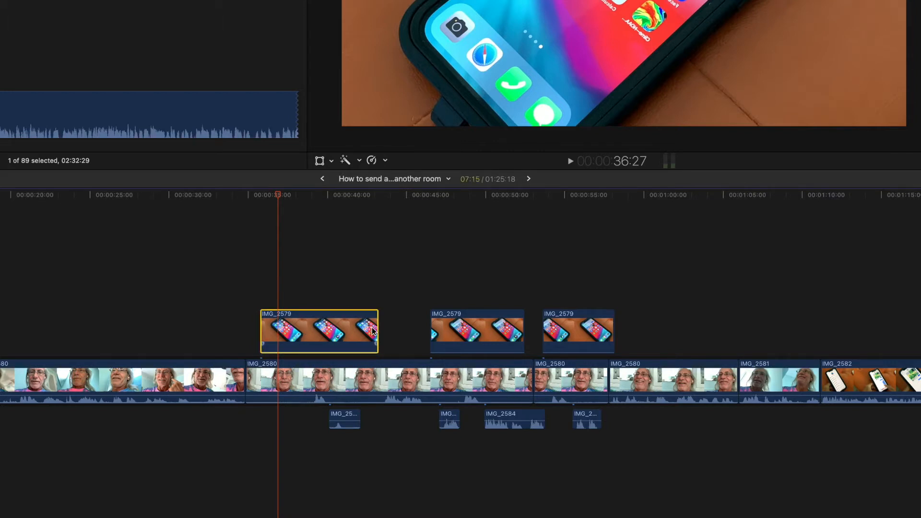
{"action": "mouse_move", "coordinate": [322, 170]}
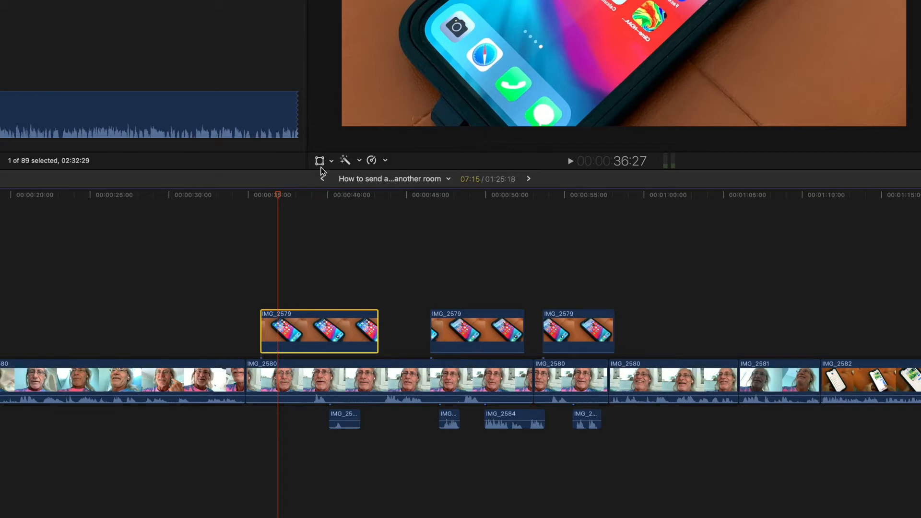
{"action": "mouse_move", "coordinate": [320, 161]}
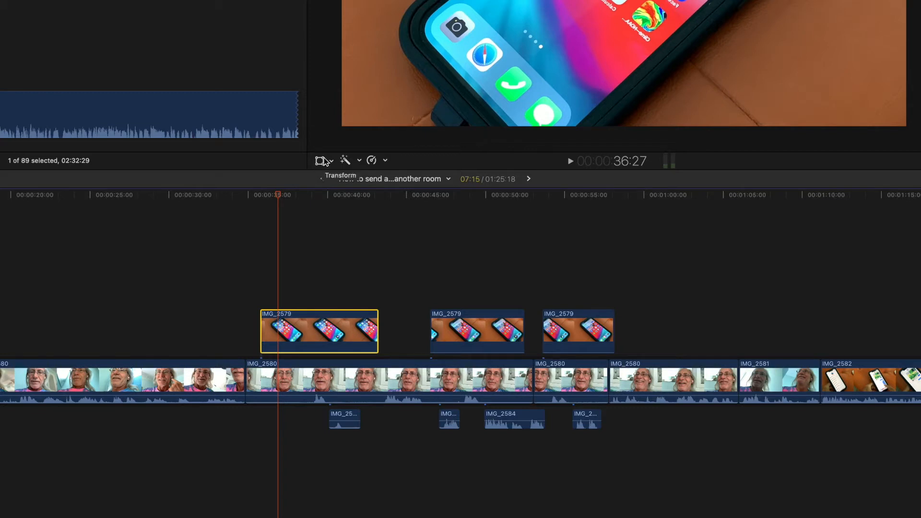
{"action": "mouse_move", "coordinate": [333, 165]}
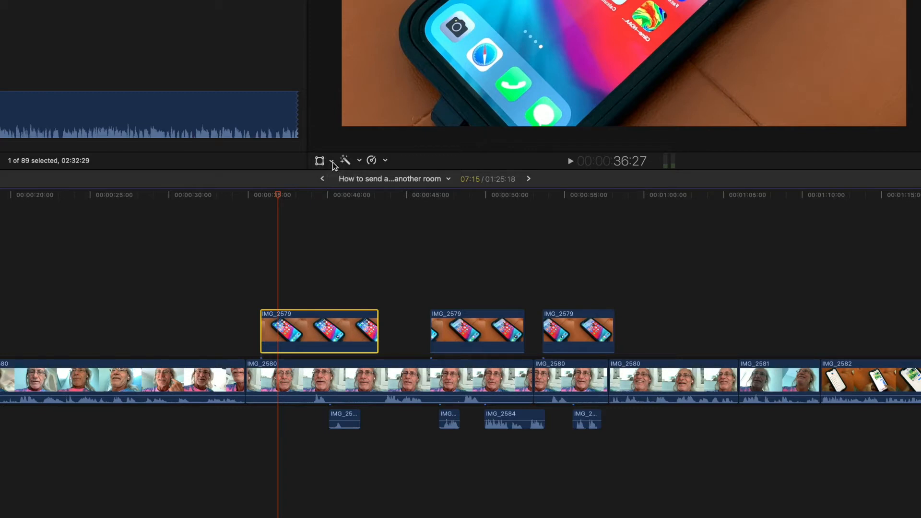
{"action": "left_click", "coordinate": [359, 160]}
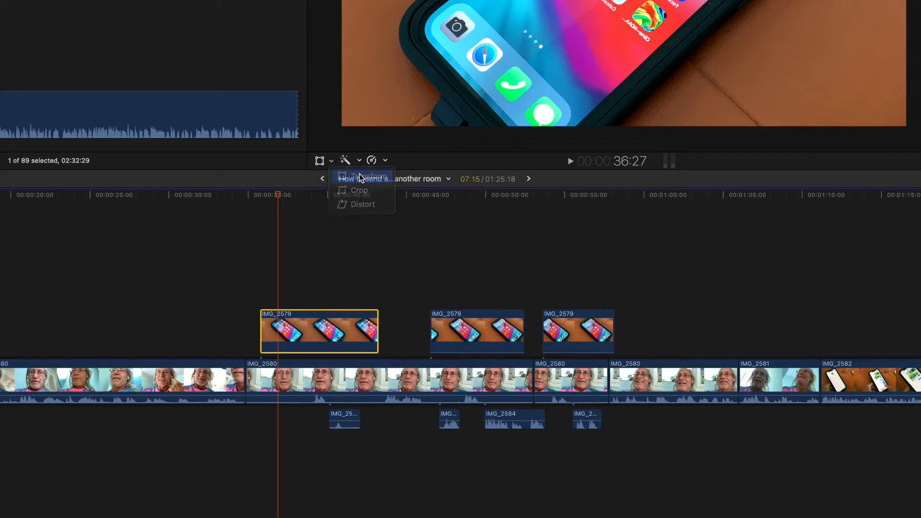
{"action": "left_click", "coordinate": [364, 177]}
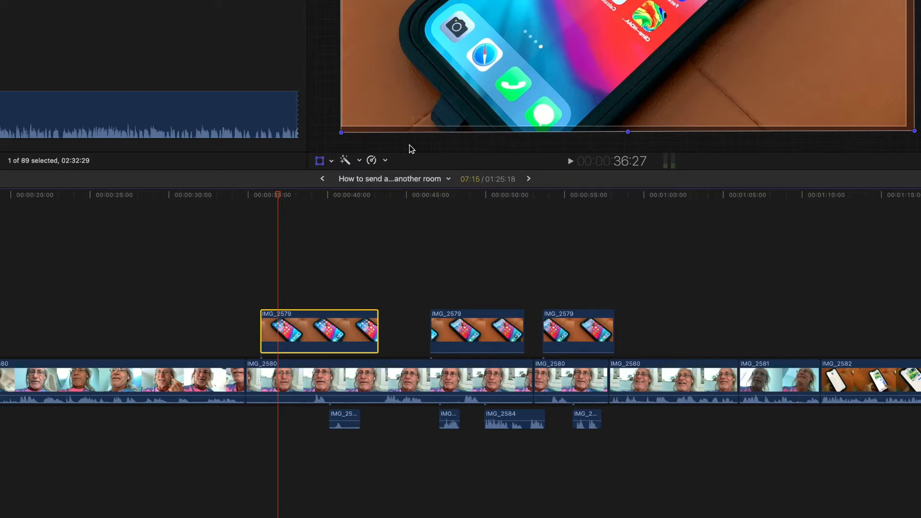
{"action": "mouse_move", "coordinate": [364, 152]}
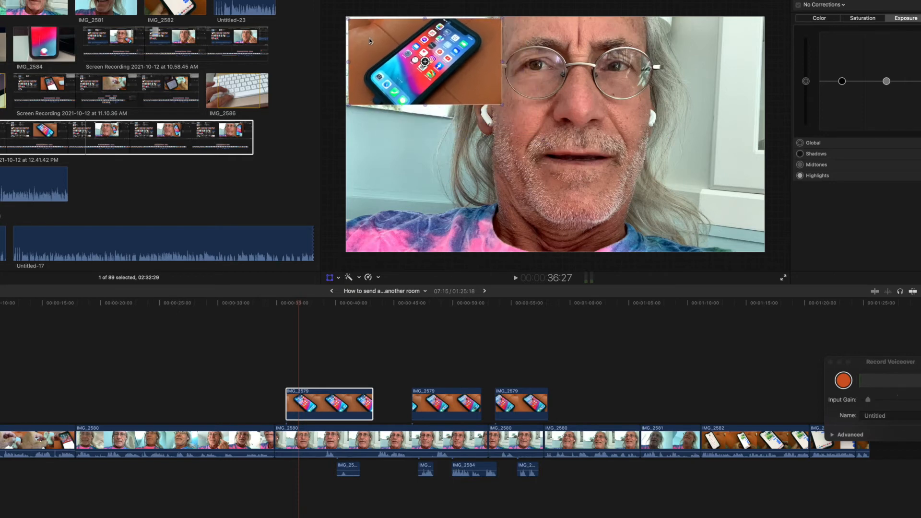
- Grab the phone close-up in the viewer to start repositioning it
{"action": "left_click", "coordinate": [423, 62]}
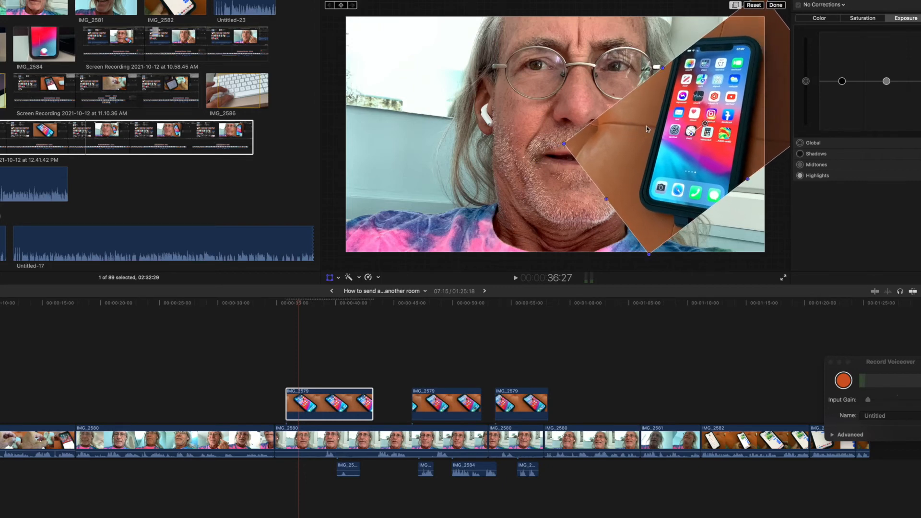
{"action": "mouse_move", "coordinate": [711, 155]}
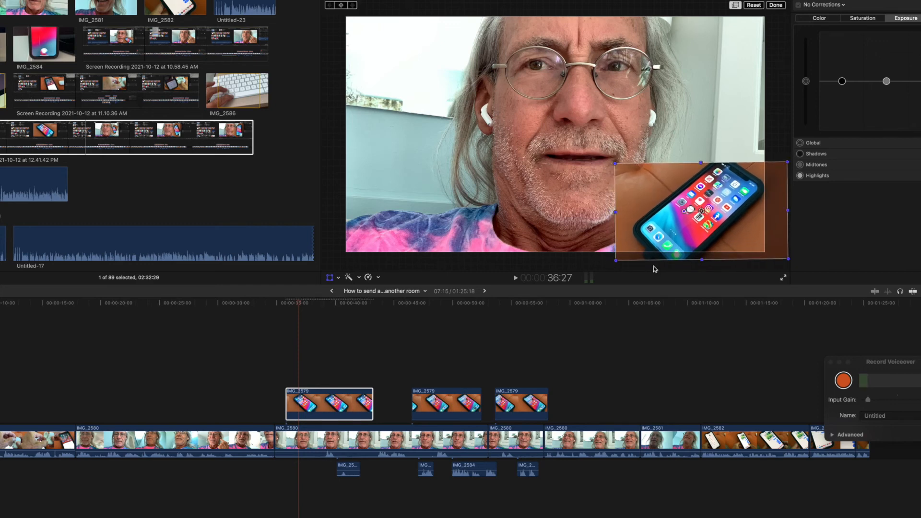
{"action": "mouse_move", "coordinate": [563, 121]}
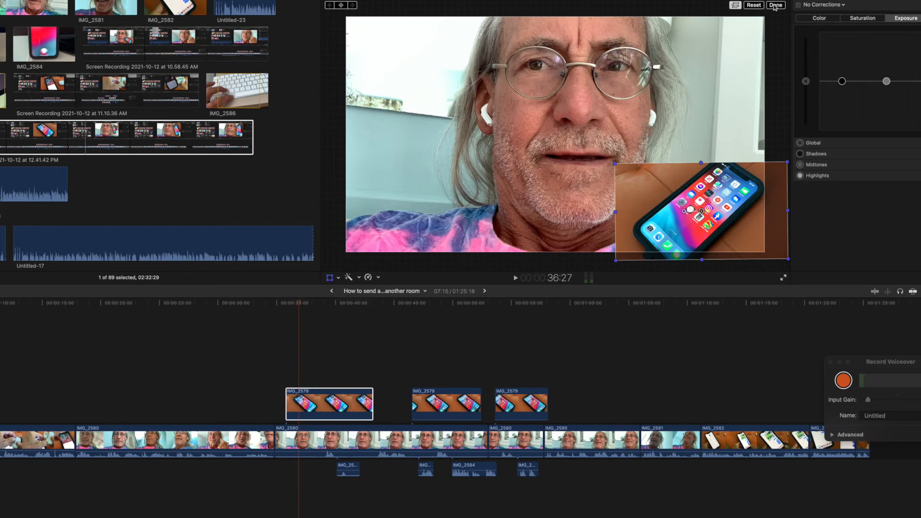
- Confirm the inset's new size and position, then preview it from just before the phone clip
{"action": "left_click", "coordinate": [775, 5]}
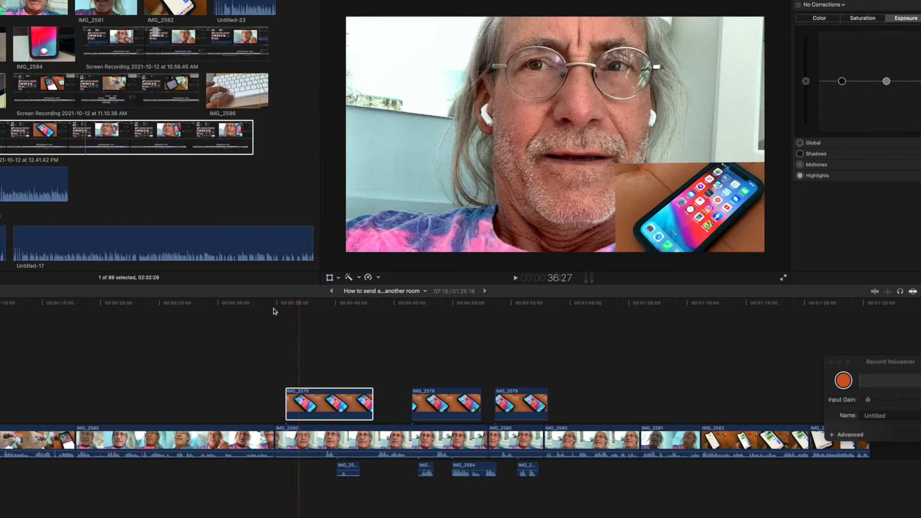
{"action": "left_click", "coordinate": [279, 303]}
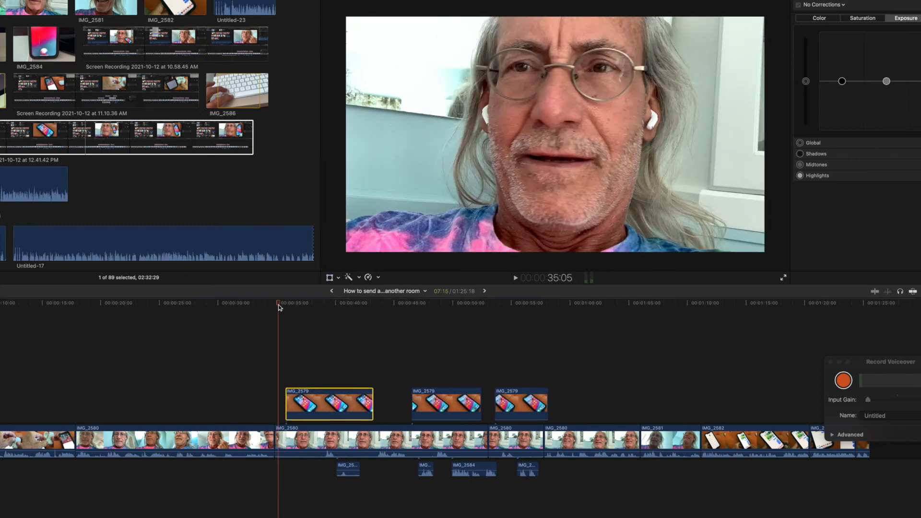
{"action": "mouse_move", "coordinate": [286, 307]}
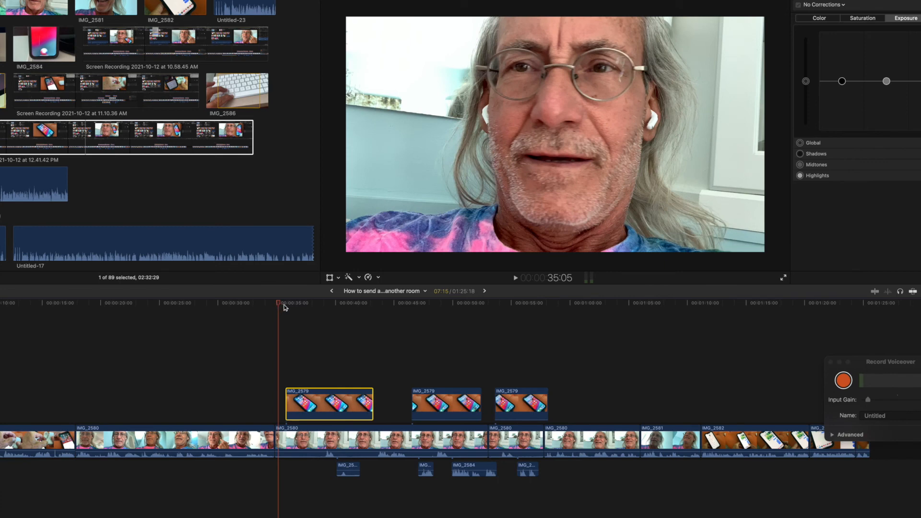
{"action": "left_click", "coordinate": [515, 278]}
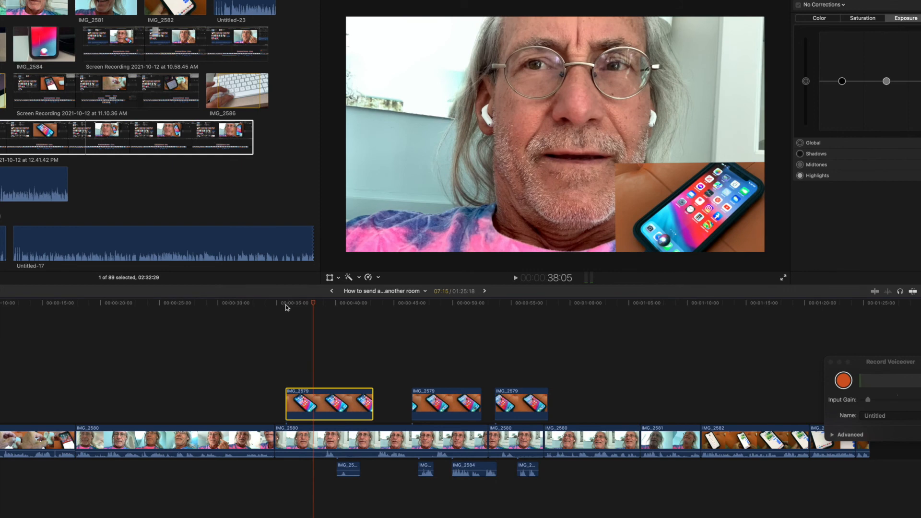
{"action": "mouse_move", "coordinate": [575, 198]}
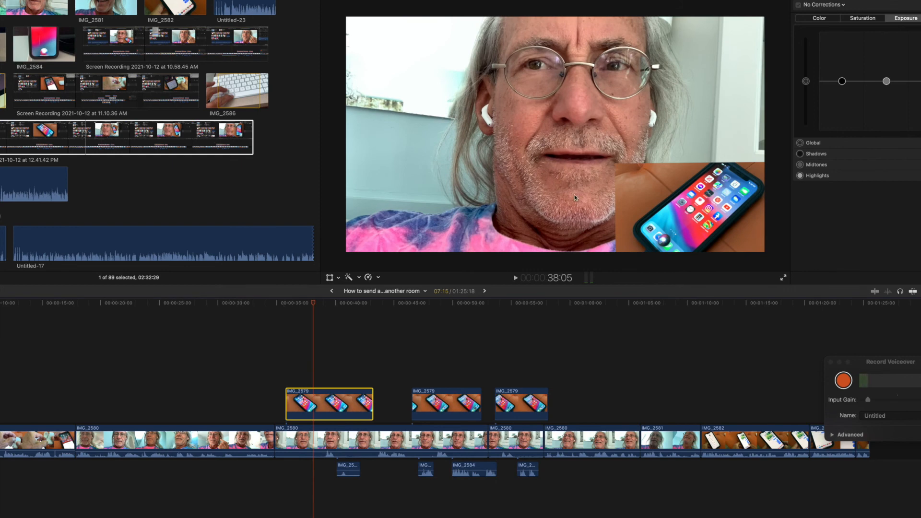
{"action": "mouse_move", "coordinate": [691, 175]}
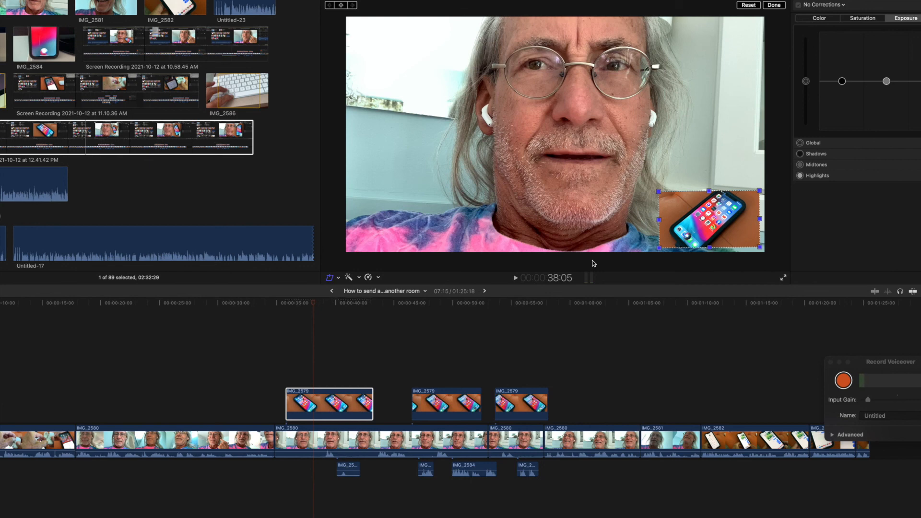
{"action": "mouse_move", "coordinate": [463, 238]}
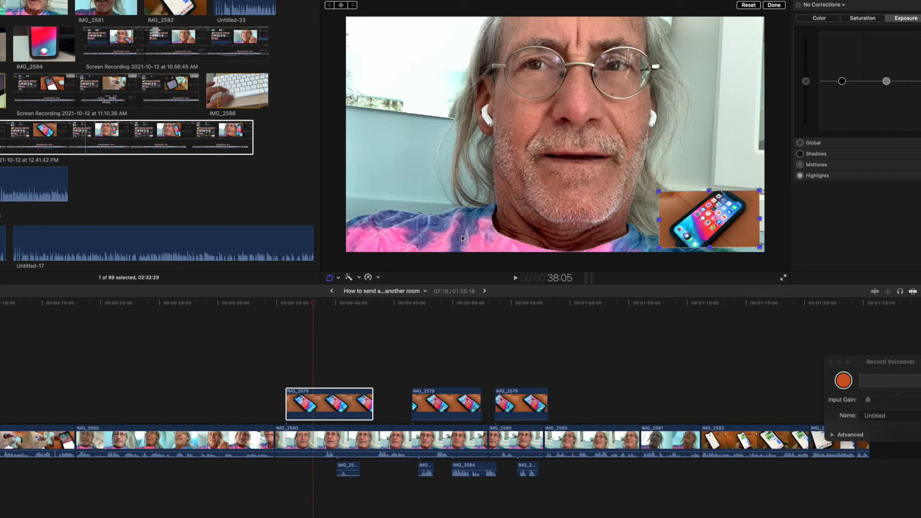